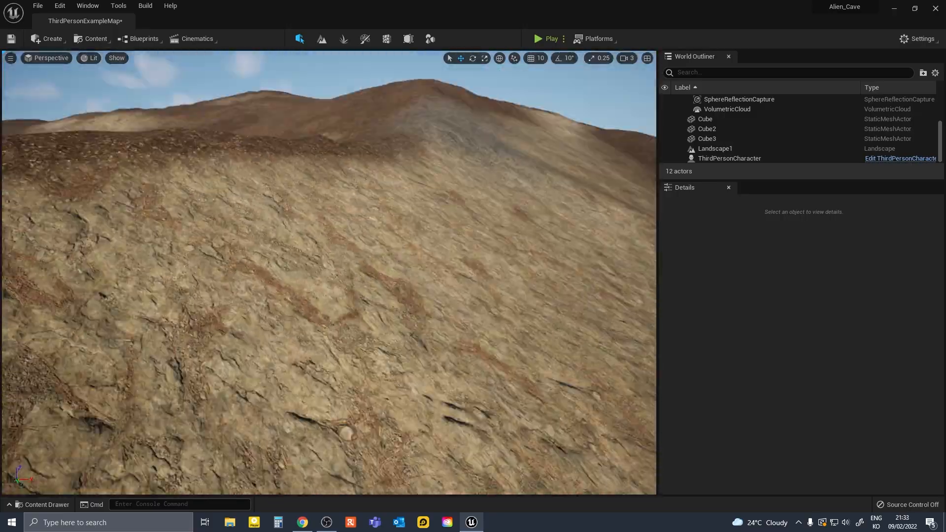
Step: Tune Color Tint, Roughness, Tiling Near and Specular on M_AutoLandscape_Inst's rocky A and B layers
click(715, 148)
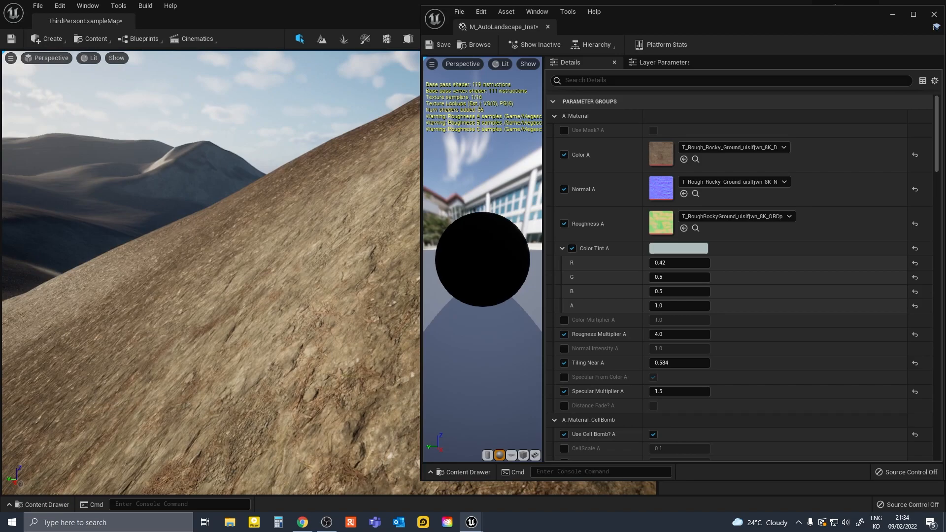
scroll(down, 3)
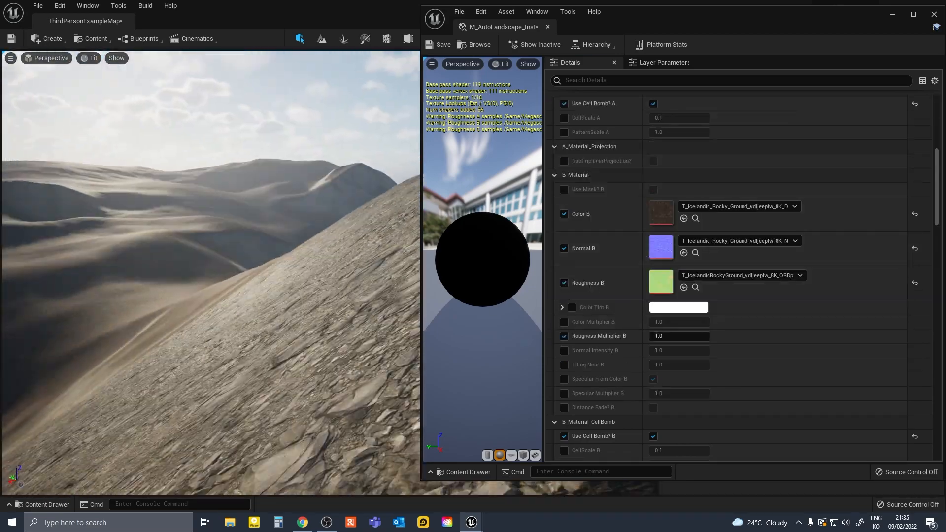
click(679, 336)
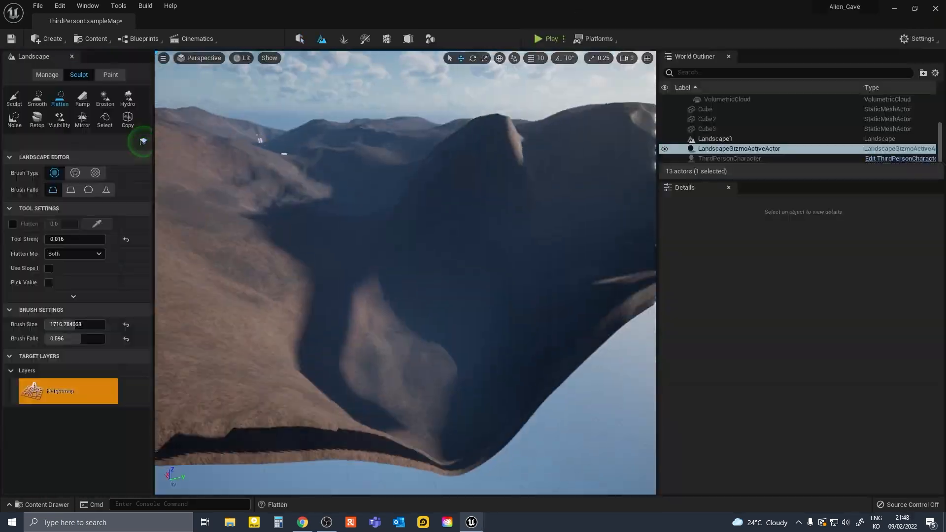
Step: Flatten part of the terrain and smooth the rough mountain peak
click(13, 99)
text(light)
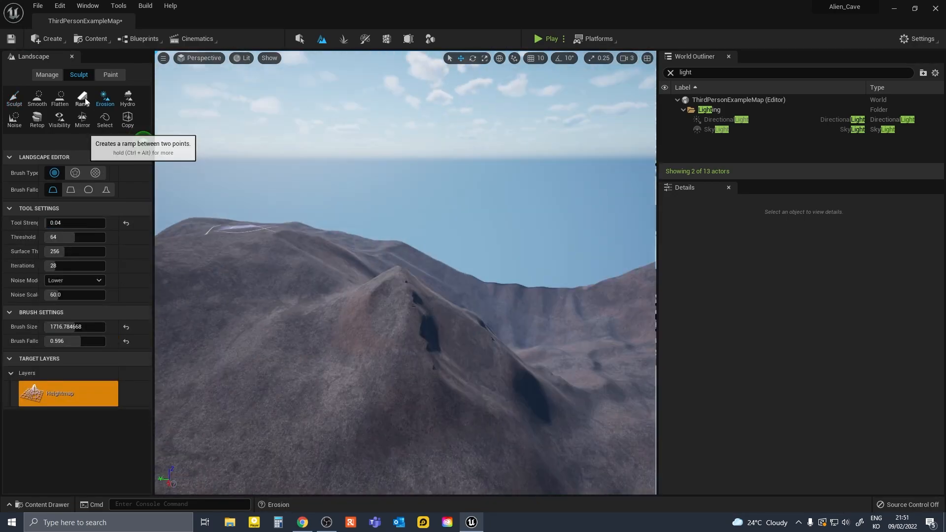
click(37, 99)
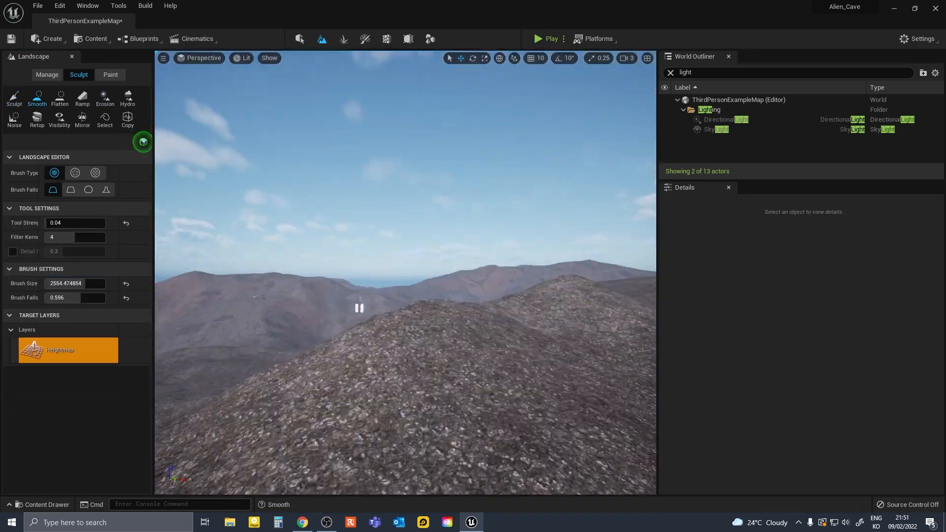
click(105, 97)
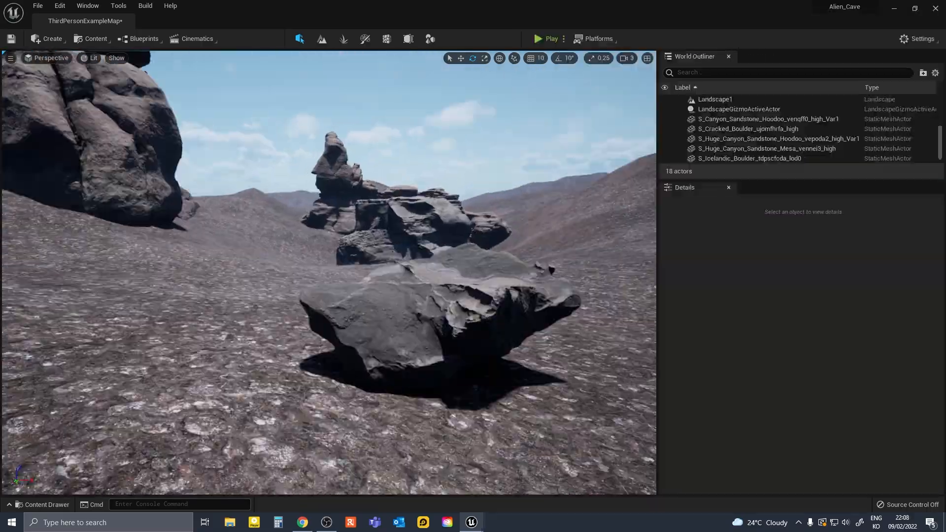
Step: Place a sandstone rock and close the canyon cliff material editor after reviewing it
click(47, 505)
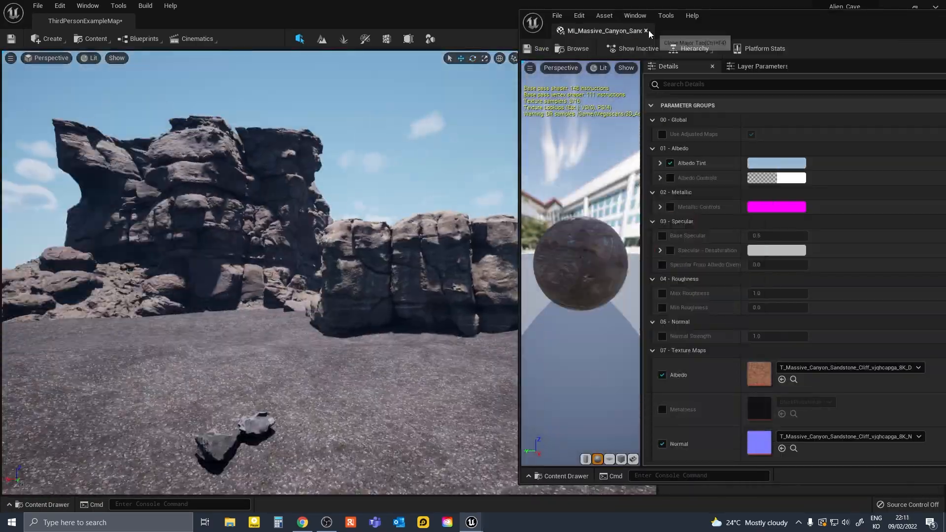
click(646, 31)
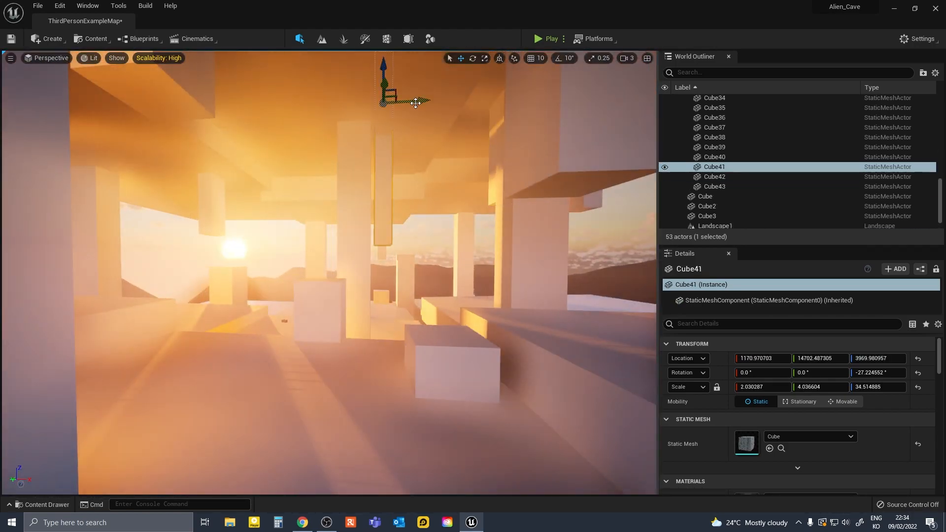
Step: Select a cube pillar in the cave blockout to reposition it
click(538, 39)
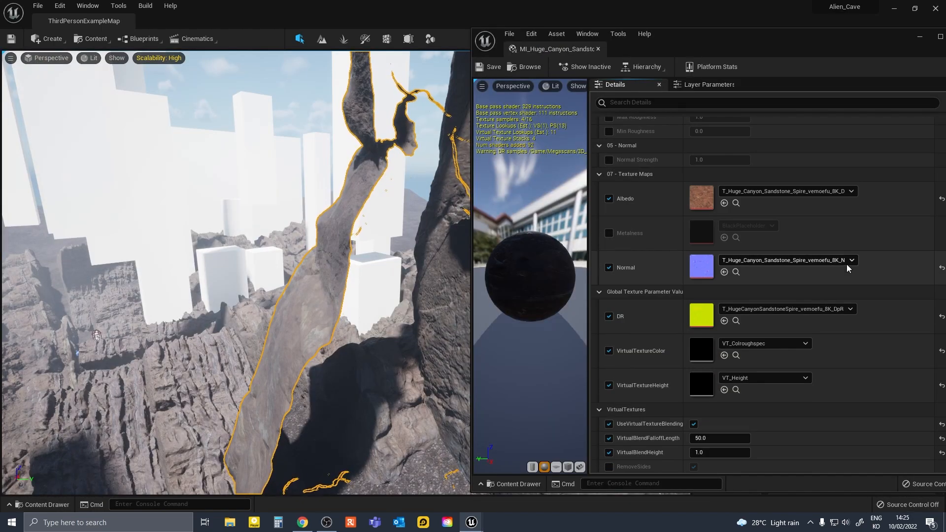
Step: Enable the Two Sided override under Material Property Overrides for the sandstone rock material
scroll(down, 3)
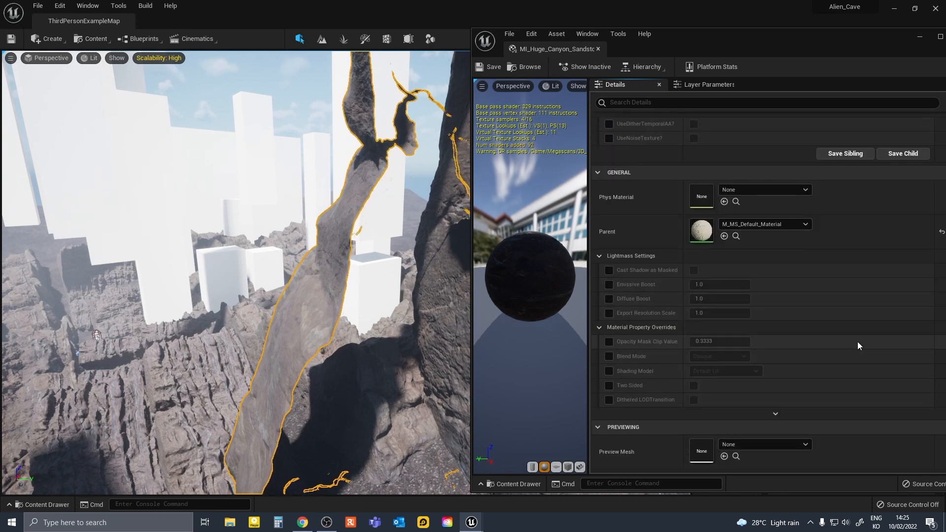
click(609, 386)
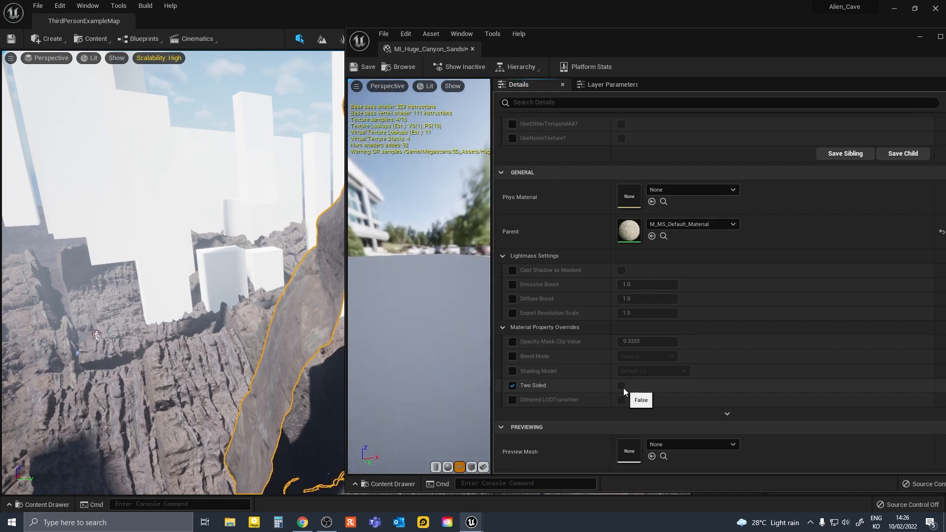
mouse_move(560, 385)
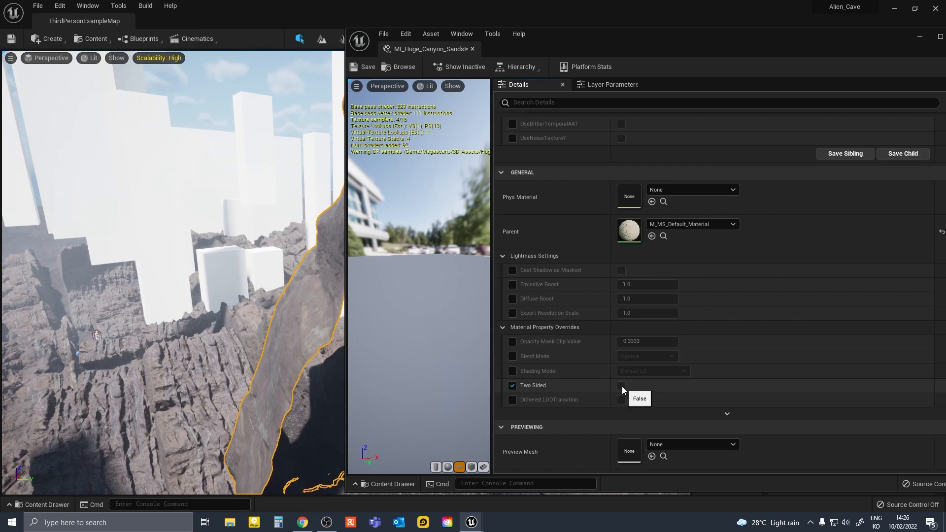
click(621, 385)
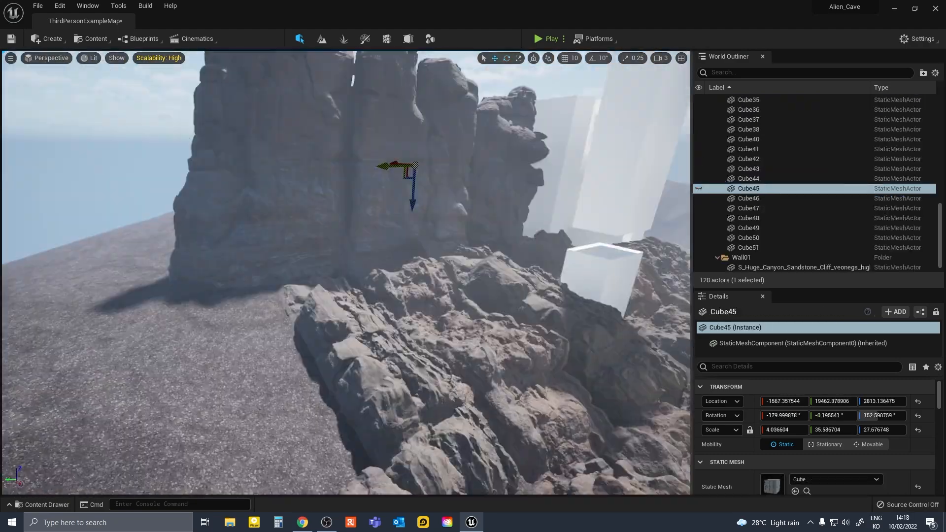
Step: Select a remaining blockout cube to line with S_Huge_Canyon_Sandstone_Cliff rocks
click(803, 257)
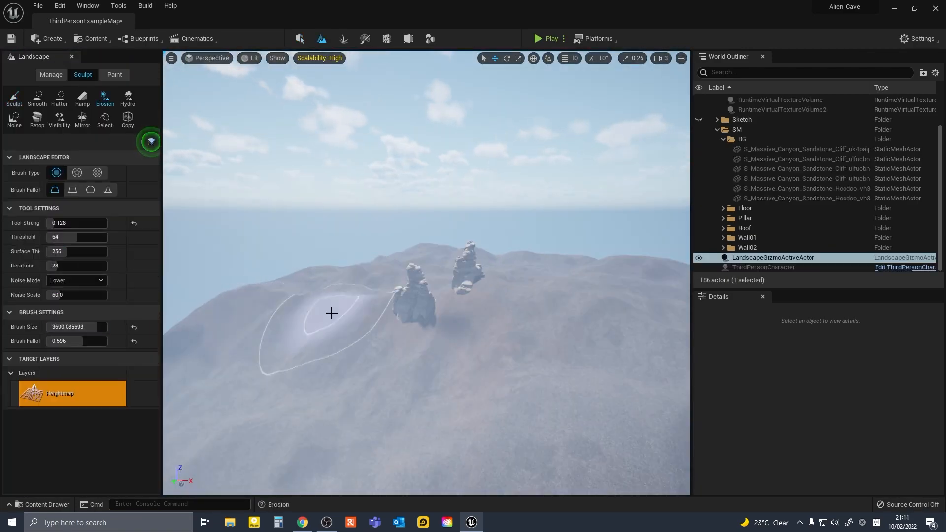
Step: Erode the terrain beside the rock towers and in front of the mesa
click(14, 97)
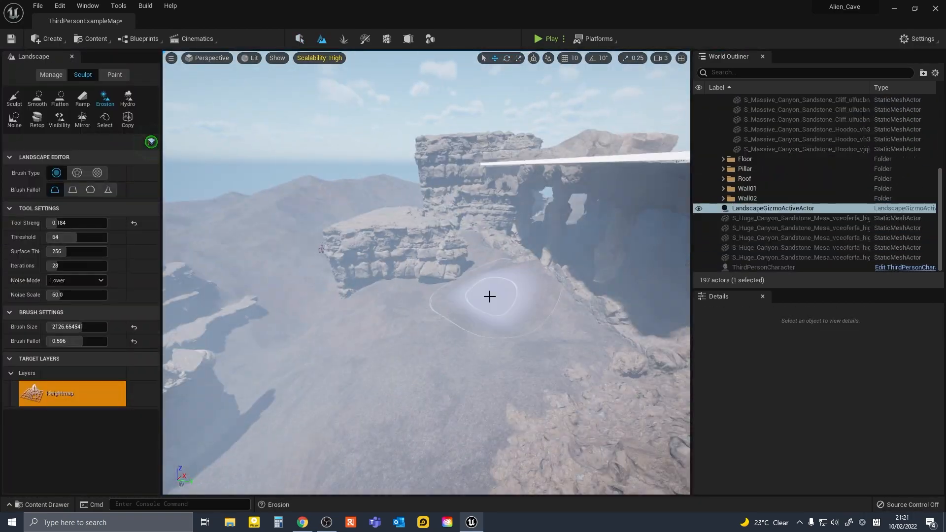
click(47, 504)
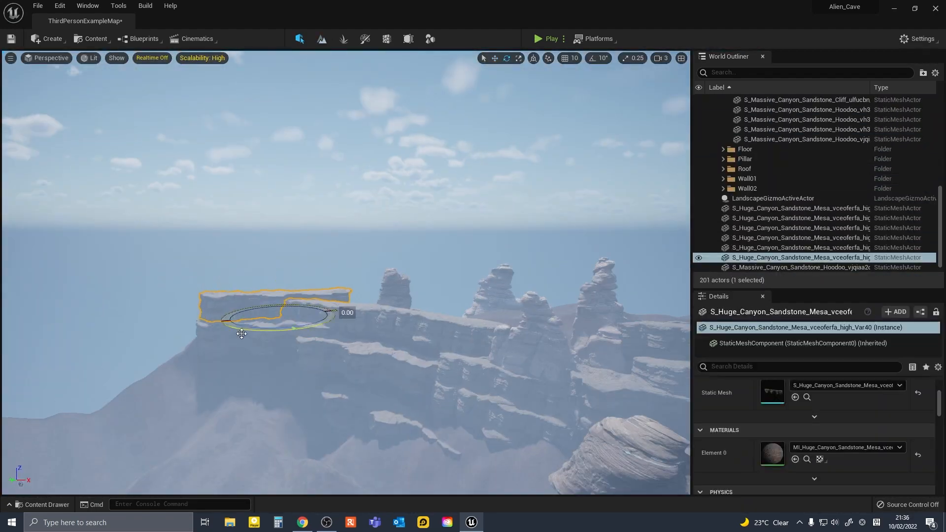
Step: Rotate the S_Huge_Canyon_Sandstone_Mesa rock to align it along the ridge
click(46, 505)
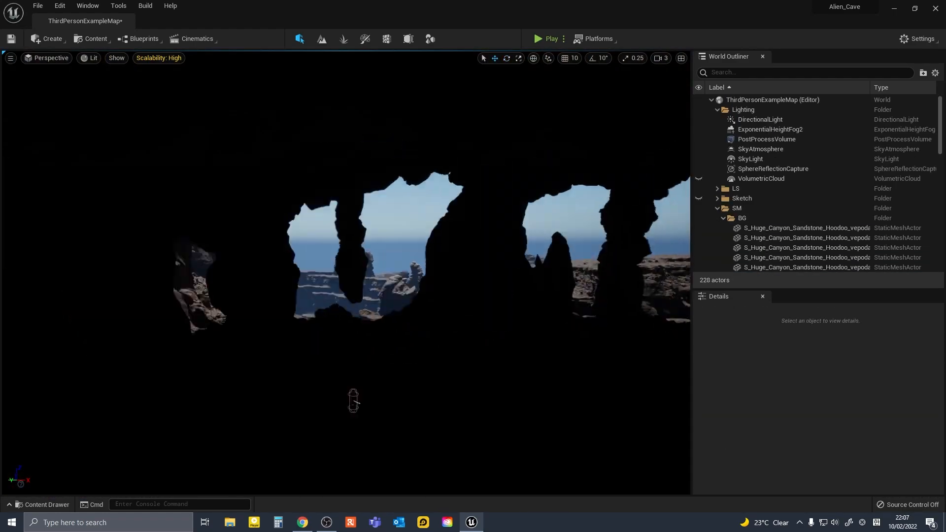
Step: Raise ExponentialHeightFog2's Second Fog Data Fog Density to 0.0332
click(771, 129)
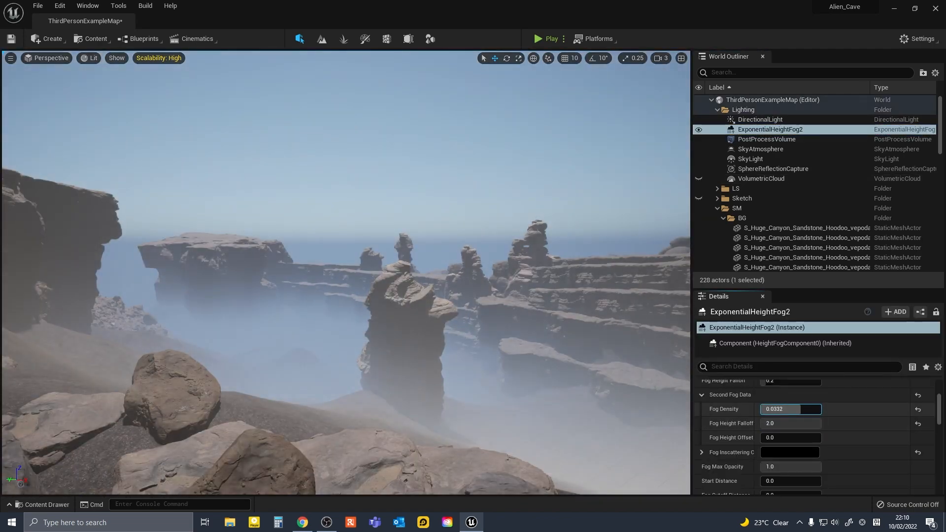
scroll(down, 3)
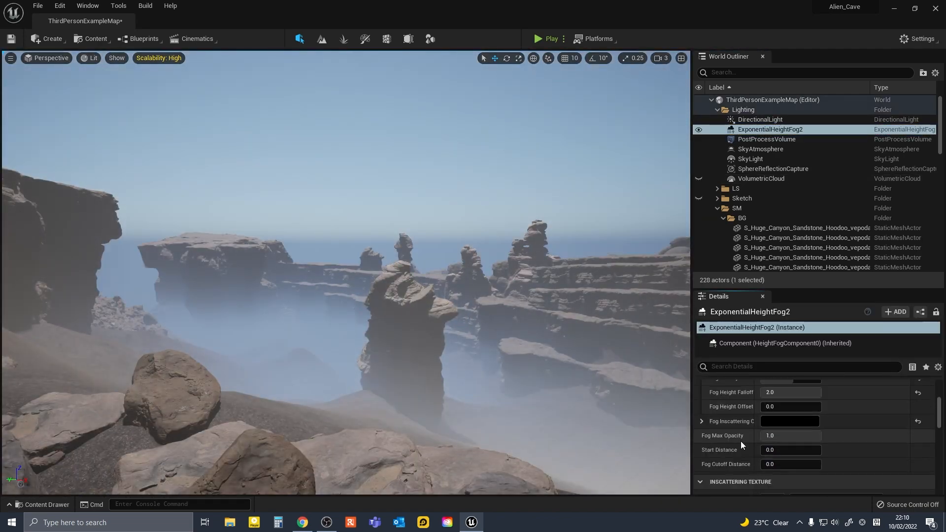
scroll(down, 3)
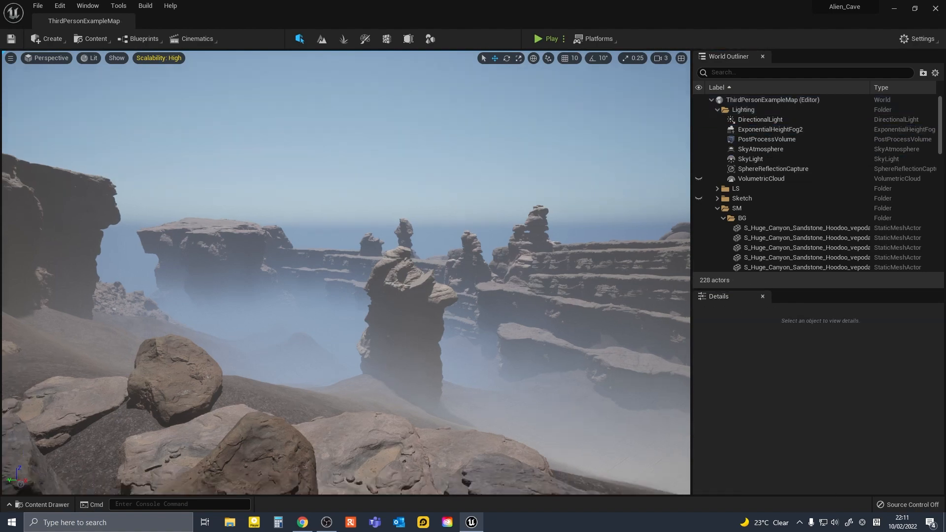
Step: Set Rayleigh Scattering Scale to 0.085632, and second fog density 0.0012 with height offset 0
click(761, 149)
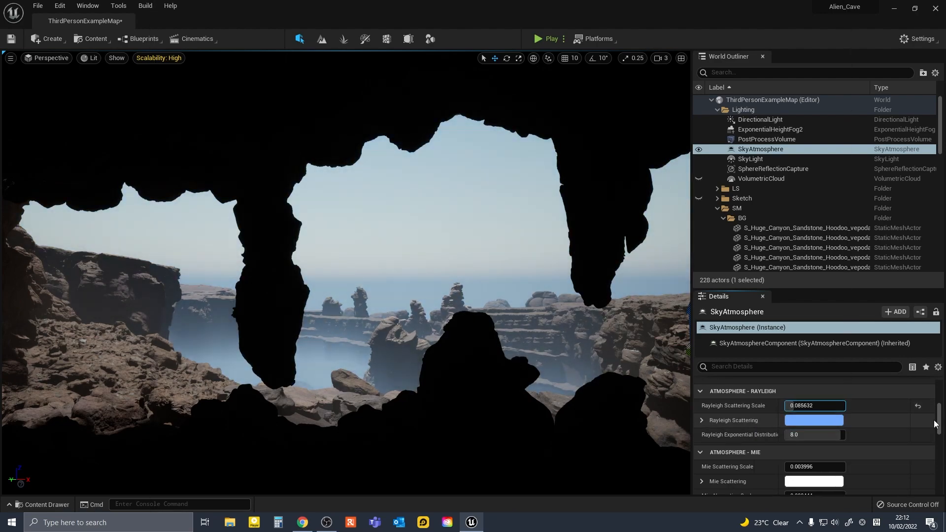
click(770, 130)
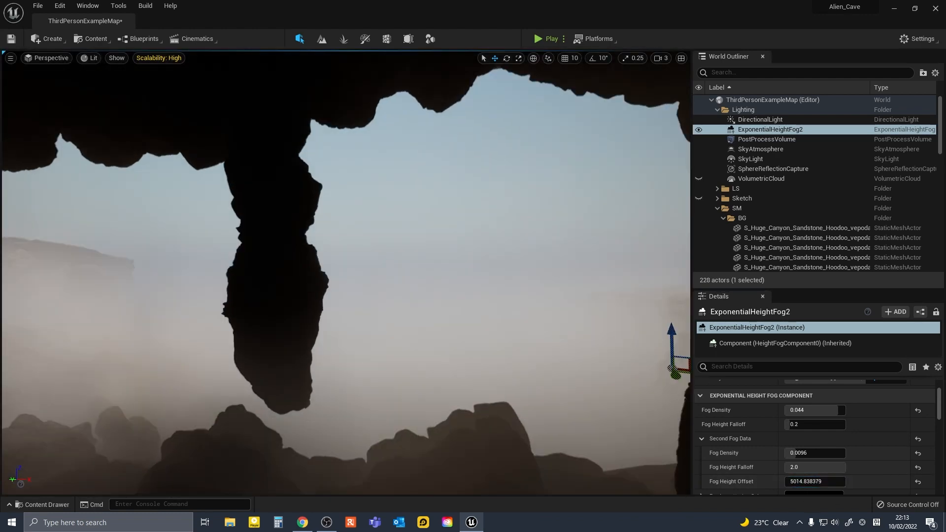
click(815, 453)
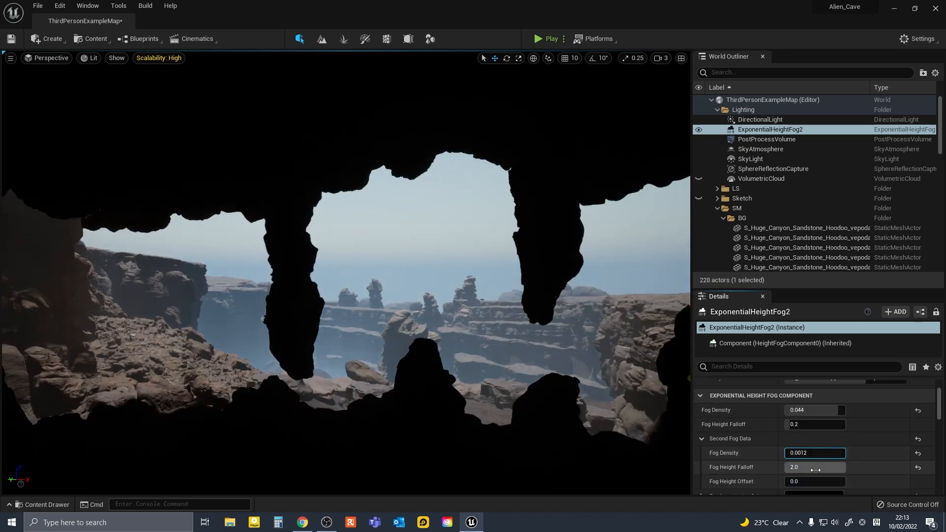
click(761, 149)
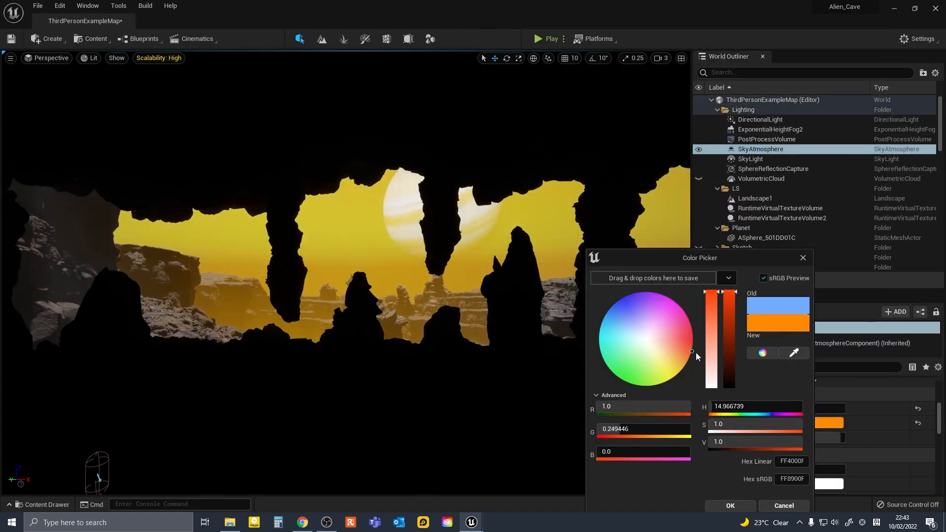
Step: Confirm orange as the SkyAtmosphere colour in the colour picker
click(730, 506)
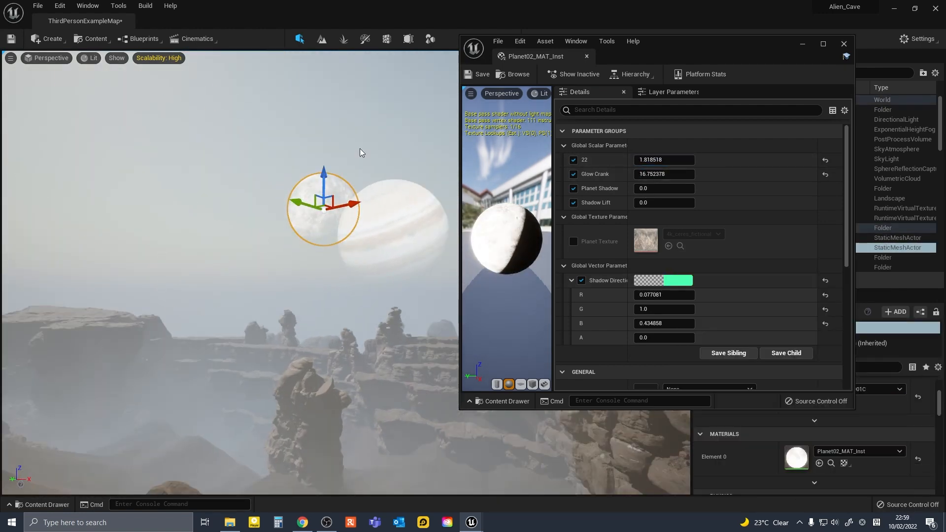
Step: Place Aguilar_De_Nerha_Posed, the pedestal and point lights under the Holocron Scene folder
click(844, 44)
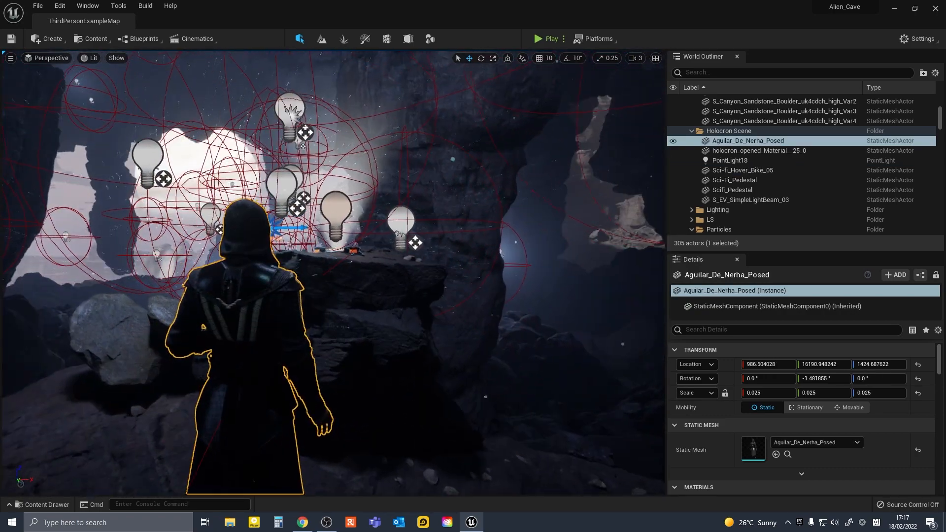
Step: Rotate Scifi_Pedestal to Z 267.84 and hide the Holocron Scene folder
click(743, 170)
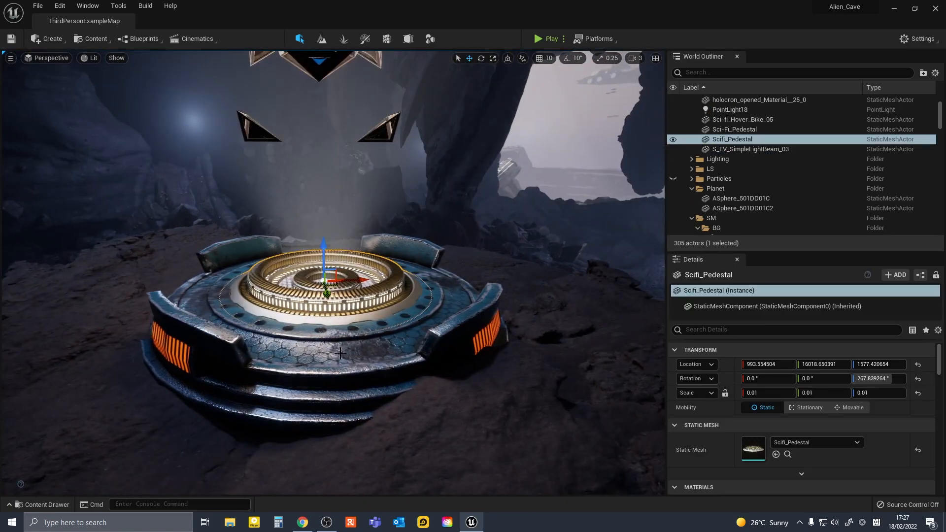
click(735, 129)
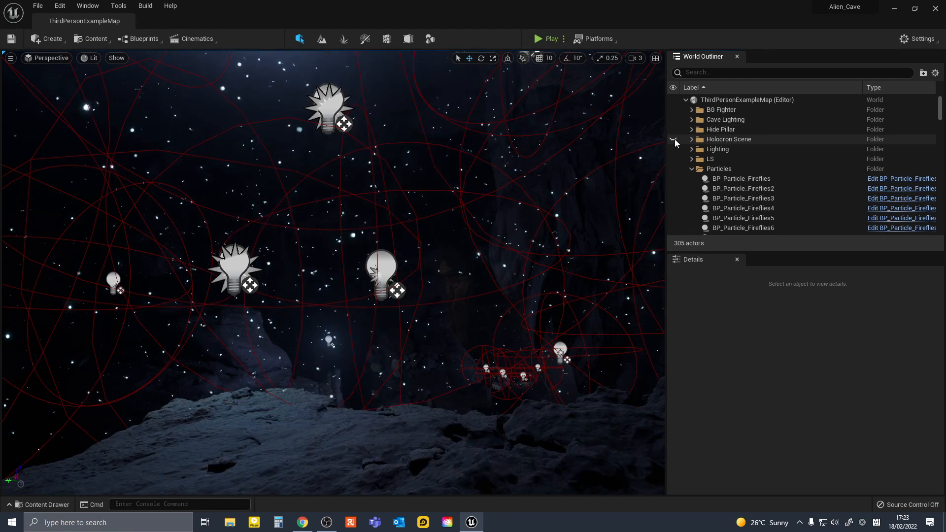
Step: Show the Holocron Scene objects again and view the canyon with planets and ships
click(674, 139)
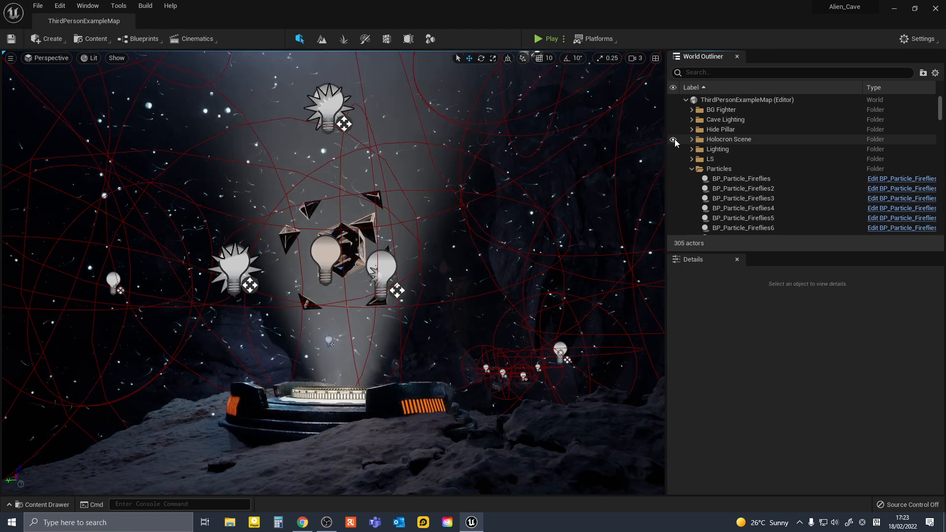
click(673, 139)
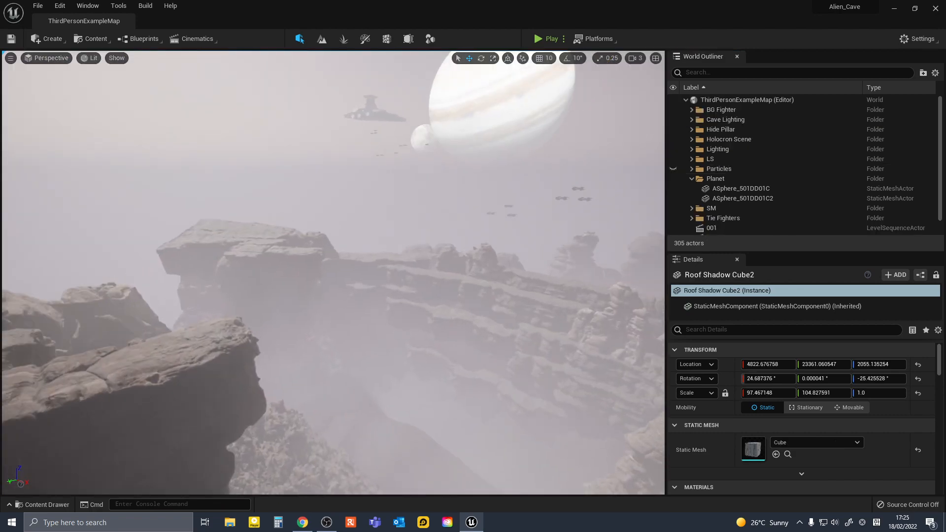
Step: Switch the viewport to Wireframe, then to Detail Lighting view mode
click(772, 130)
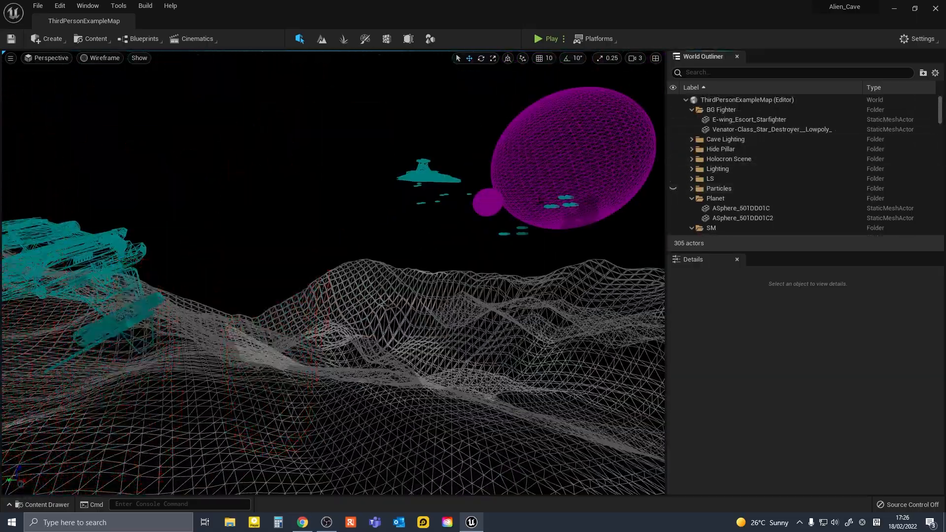
click(99, 58)
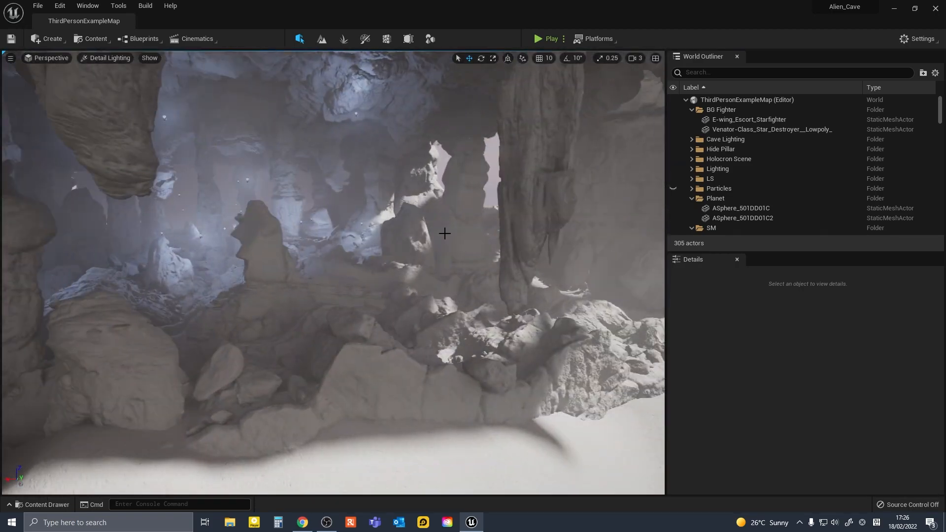